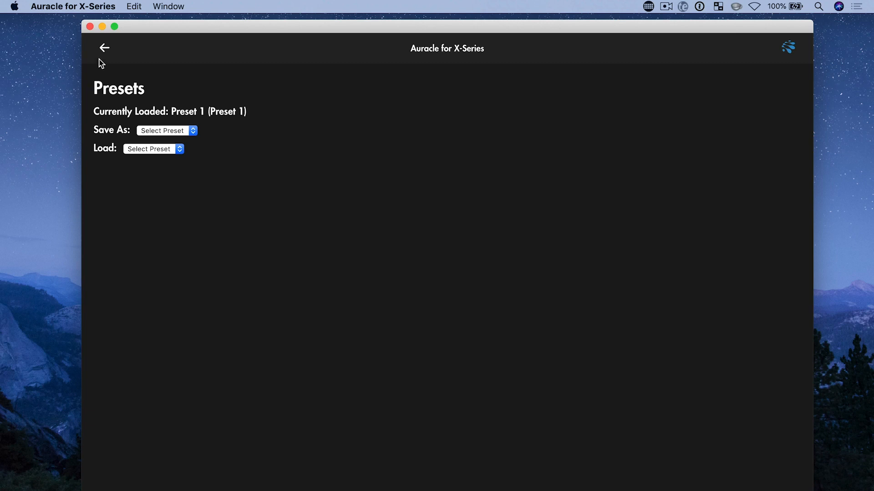
From the device list, open mioXM MIDI Routing and send the DIN 1 input to DIN 1–4.
{"action": "left_click", "coordinate": [104, 48]}
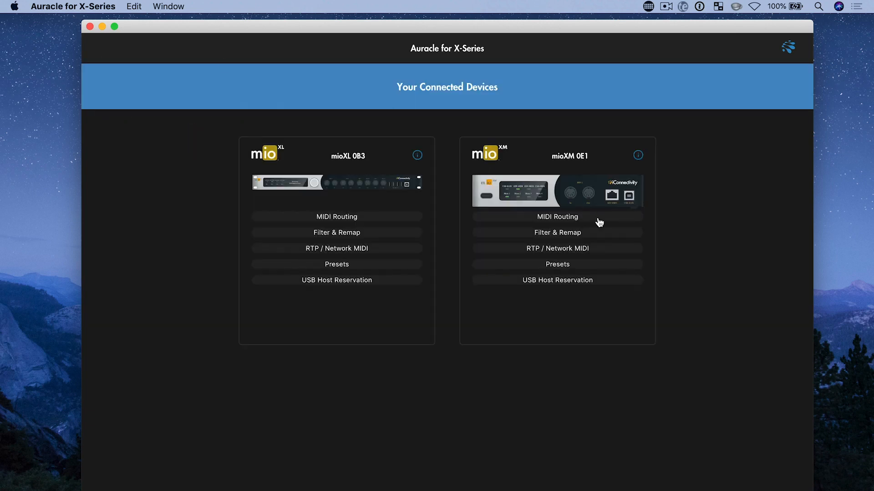
{"action": "left_click", "coordinate": [556, 217]}
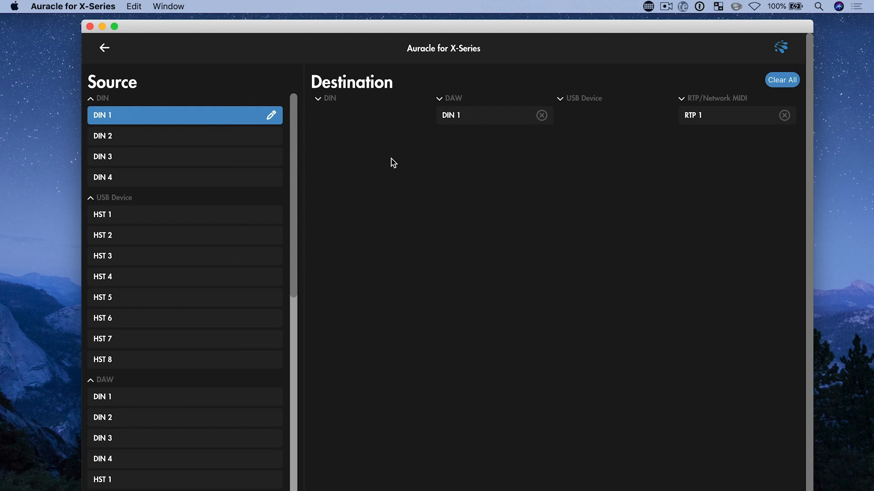
{"action": "left_click", "coordinate": [318, 98]}
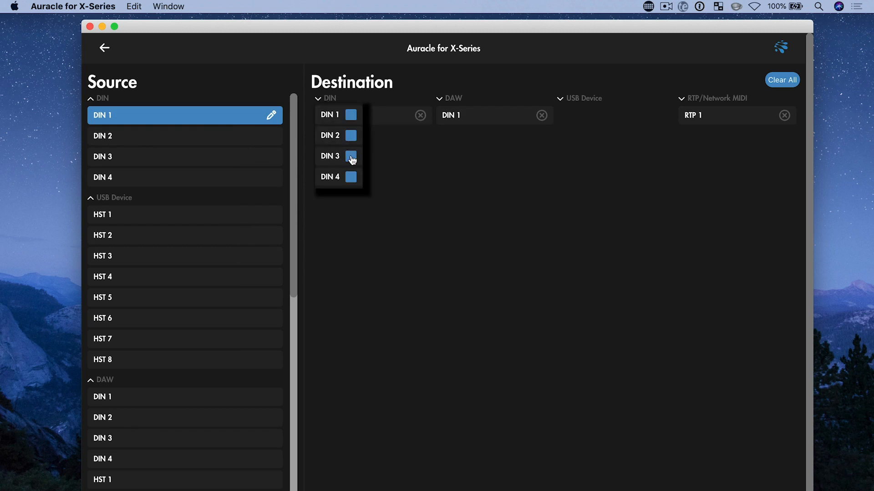
{"action": "left_click", "coordinate": [352, 156]}
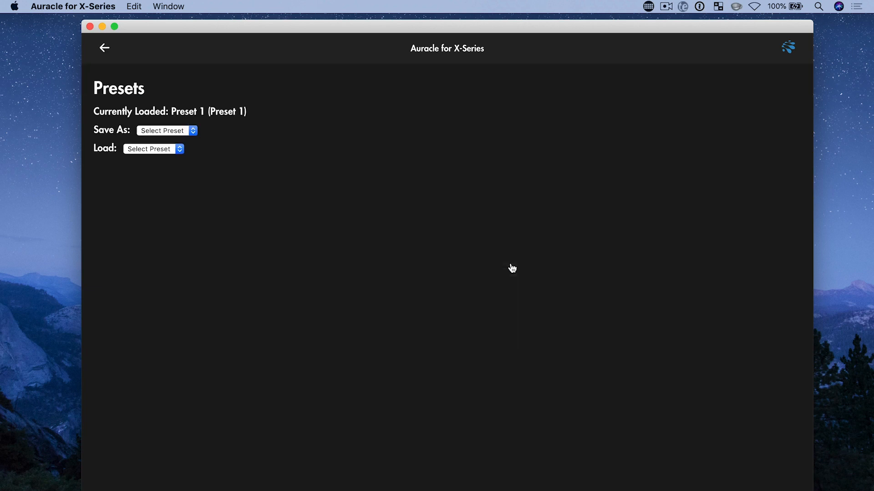
{"action": "mouse_move", "coordinate": [281, 184]}
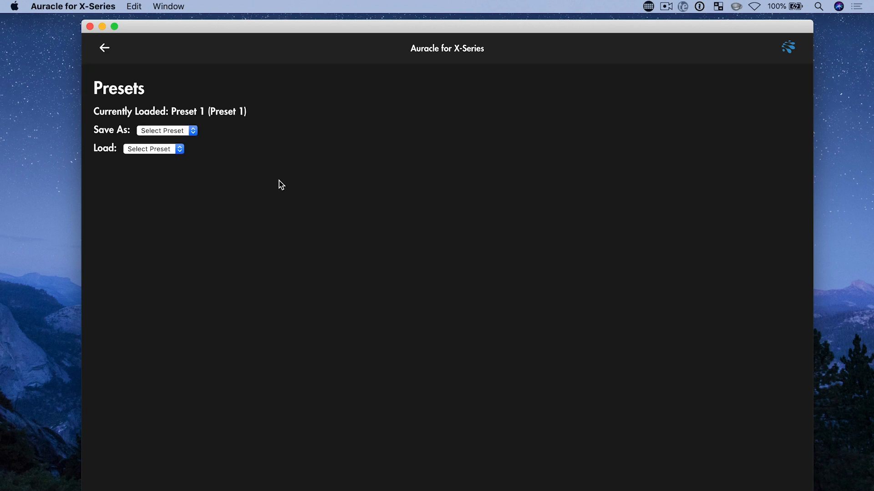
Save the current routing into preset slot 2 under the name 'MIDI to Drums'.
{"action": "left_click", "coordinate": [166, 131]}
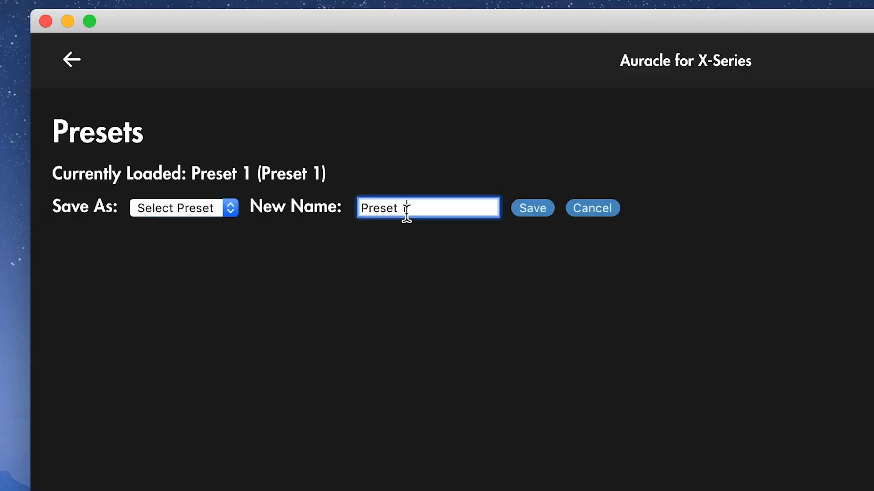
{"action": "type", "text": "MIDI to Drums"}
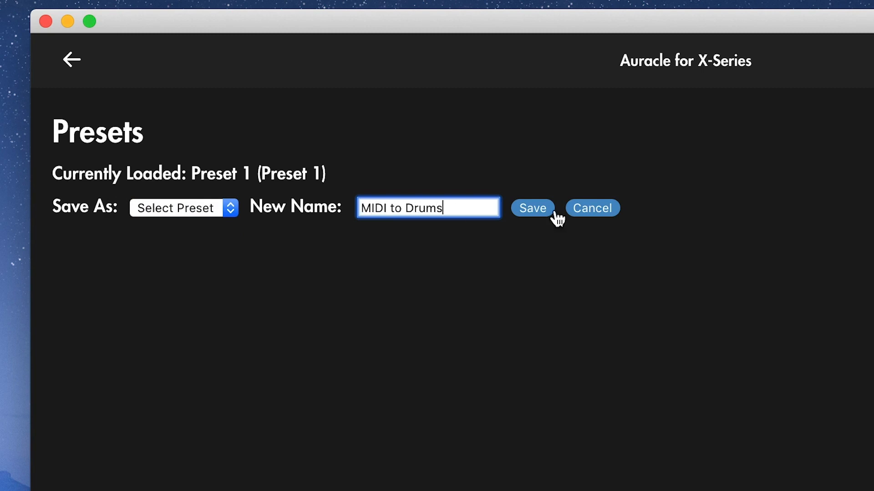
{"action": "left_click", "coordinate": [530, 208]}
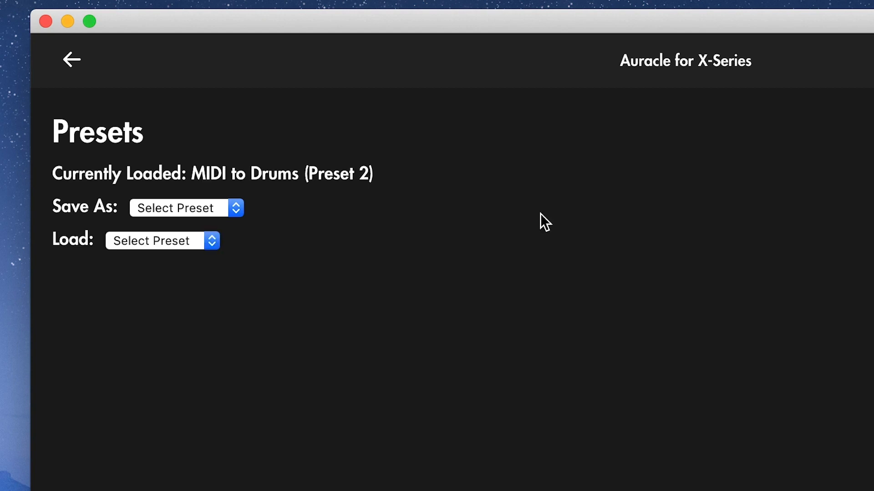
{"action": "left_click", "coordinate": [161, 240]}
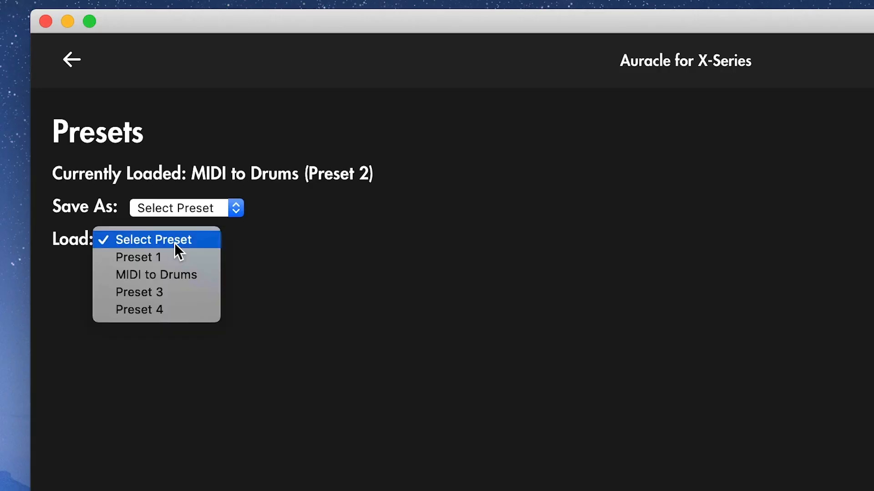
Reload Preset 1 onto the mioXM and leave the presets page.
{"action": "left_click", "coordinate": [139, 257]}
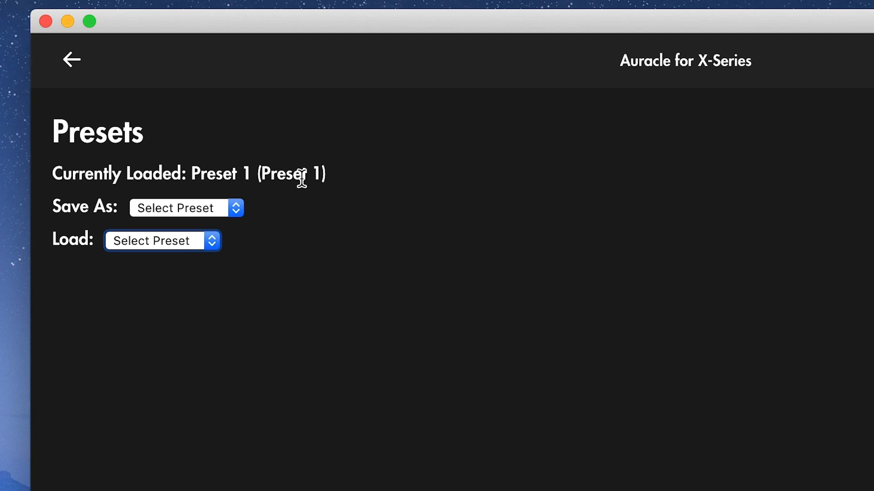
{"action": "left_click", "coordinate": [72, 59]}
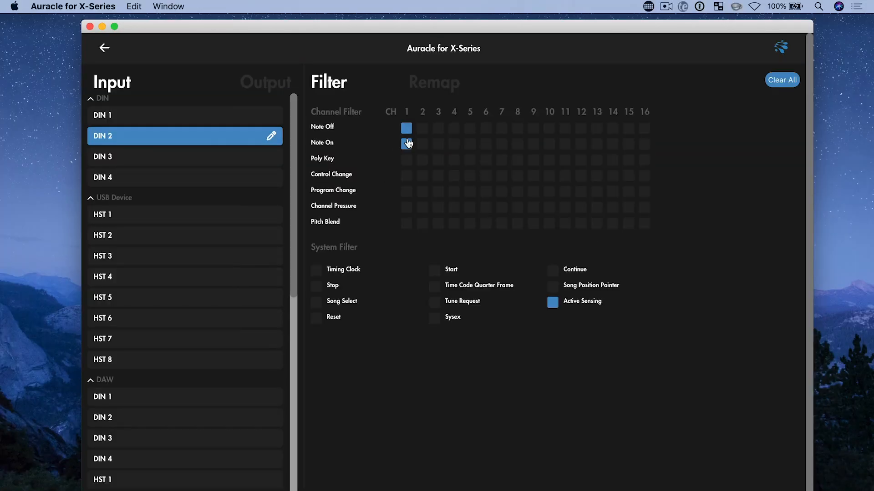
Filter Note Off and Note On on channel 1 for the DIN 2 input.
{"action": "left_click", "coordinate": [104, 47]}
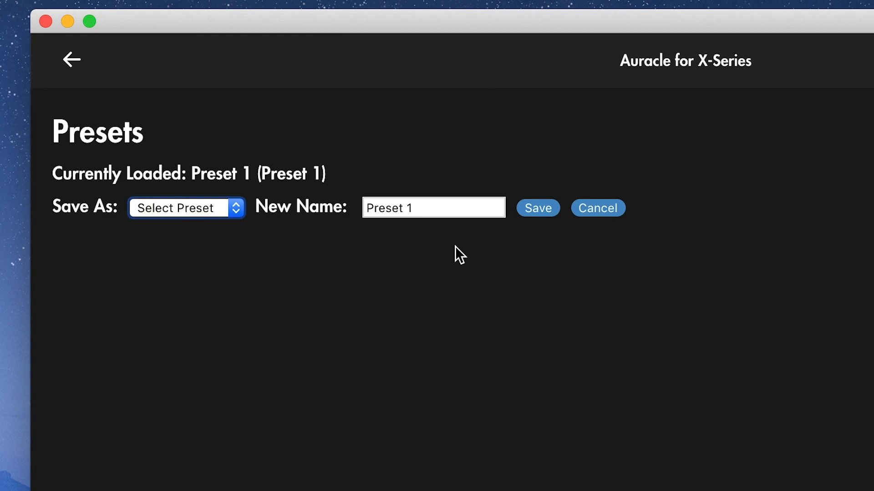
Save over Preset 1, keeping the name 'Preset 1', then return to the devices list.
{"action": "left_click", "coordinate": [537, 208]}
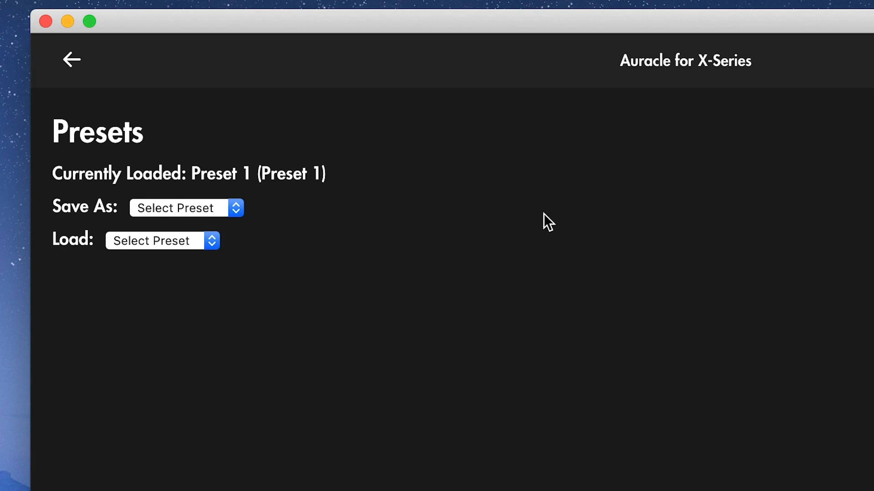
{"action": "mouse_move", "coordinate": [516, 215]}
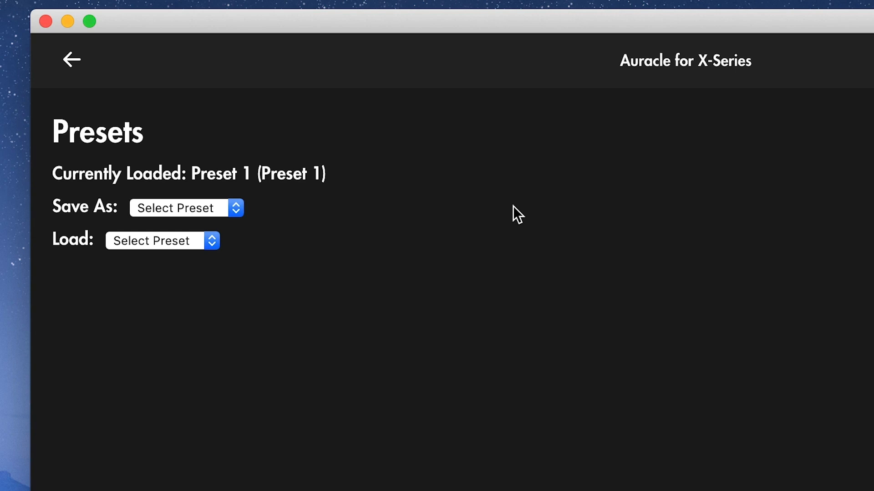
{"action": "left_click", "coordinate": [71, 60]}
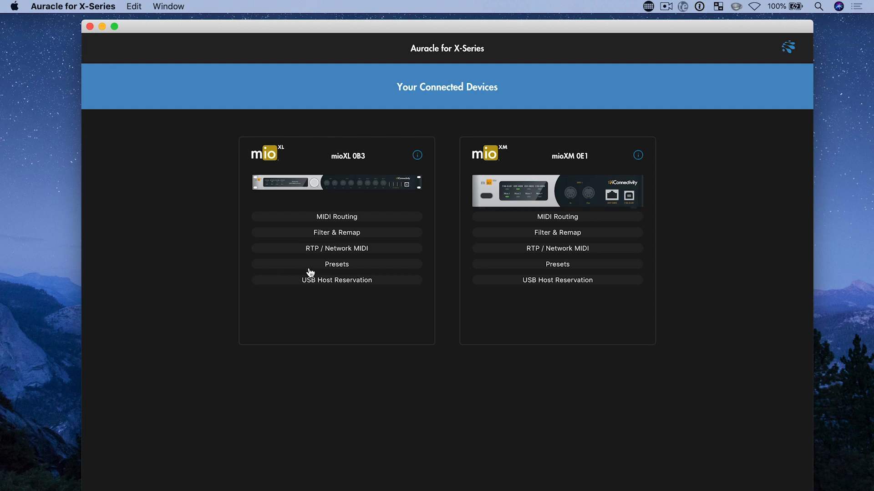
{"action": "left_click", "coordinate": [336, 264]}
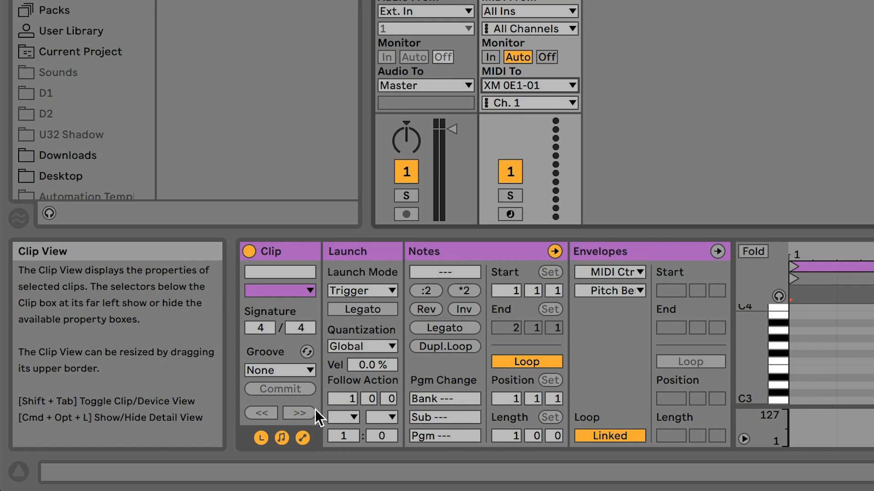
Hide the clip's Envelopes box and set its Pgm Change value to 1.
{"action": "left_click", "coordinate": [301, 438]}
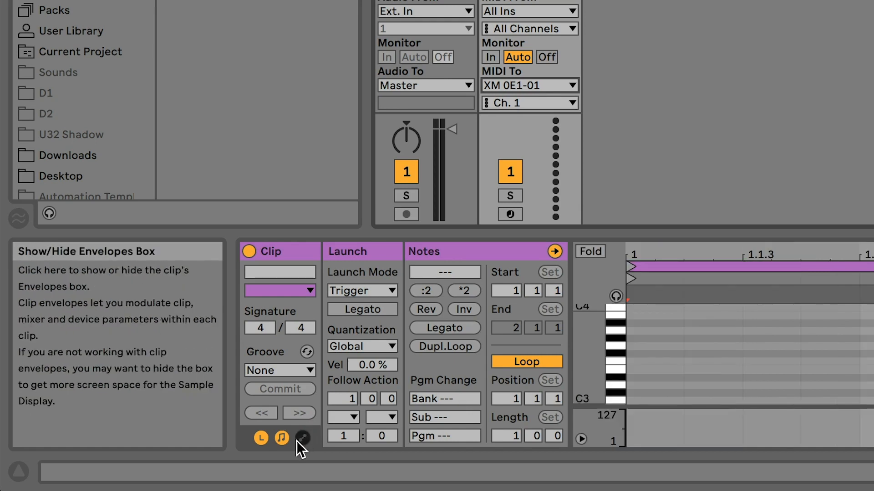
{"action": "mouse_move", "coordinate": [444, 399]}
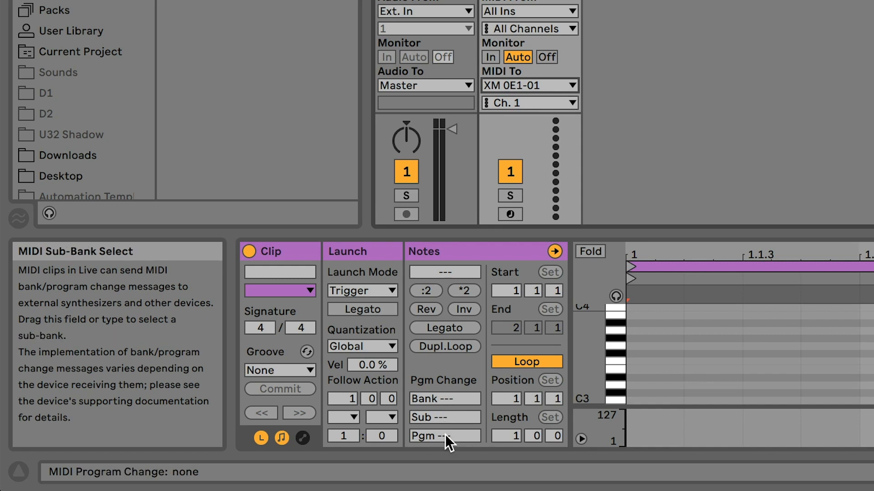
{"action": "left_click", "coordinate": [444, 435]}
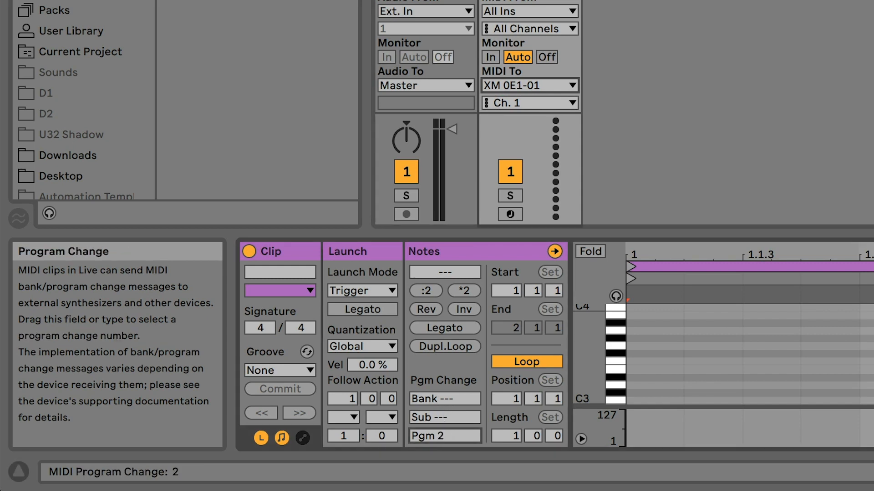
{"action": "left_click_drag", "start_coordinate": [444, 436], "coordinate": [444, 442]}
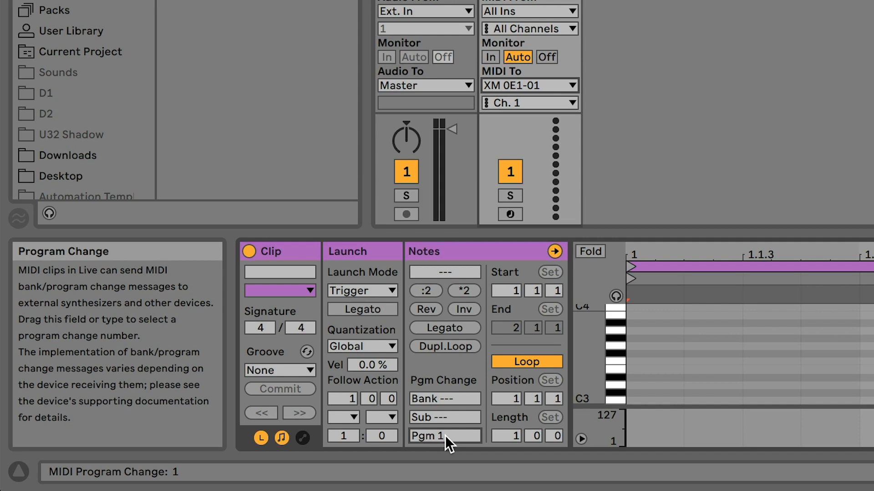
{"action": "mouse_move", "coordinate": [560, 102]}
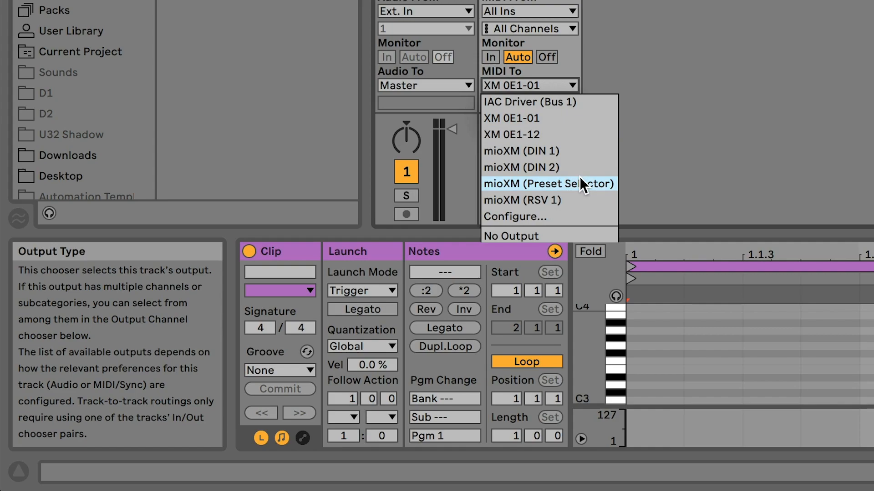
Set the track's MIDI To output to mioXM (Preset Selector) and launch the clip.
{"action": "left_click", "coordinate": [549, 183]}
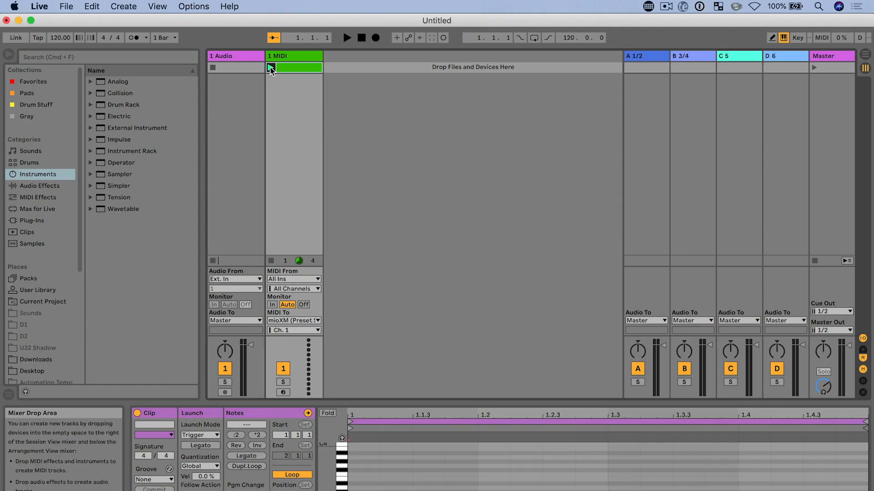
{"action": "left_click", "coordinate": [271, 67]}
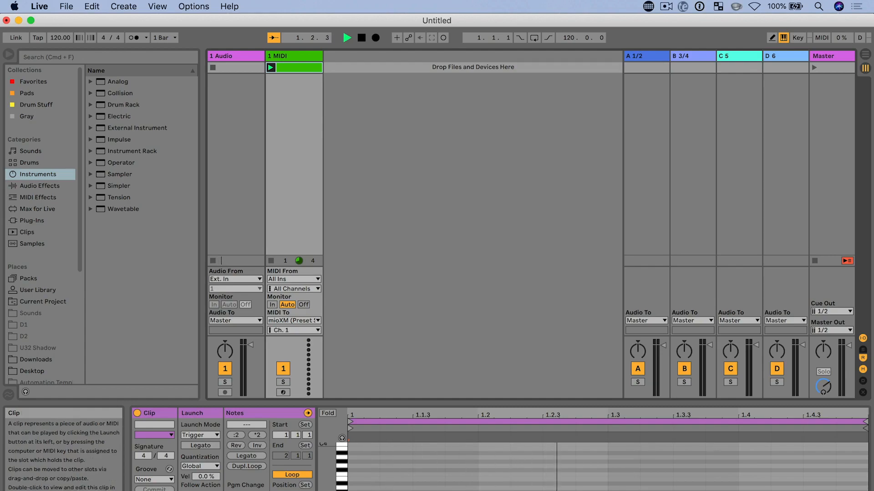